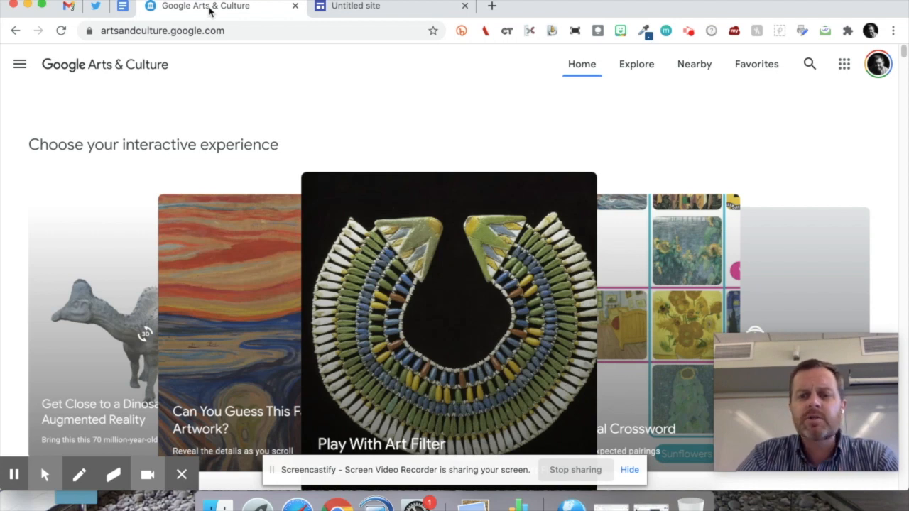
Open the Google Arts & Culture Favorites page listing eight saved items
left_click(756, 64)
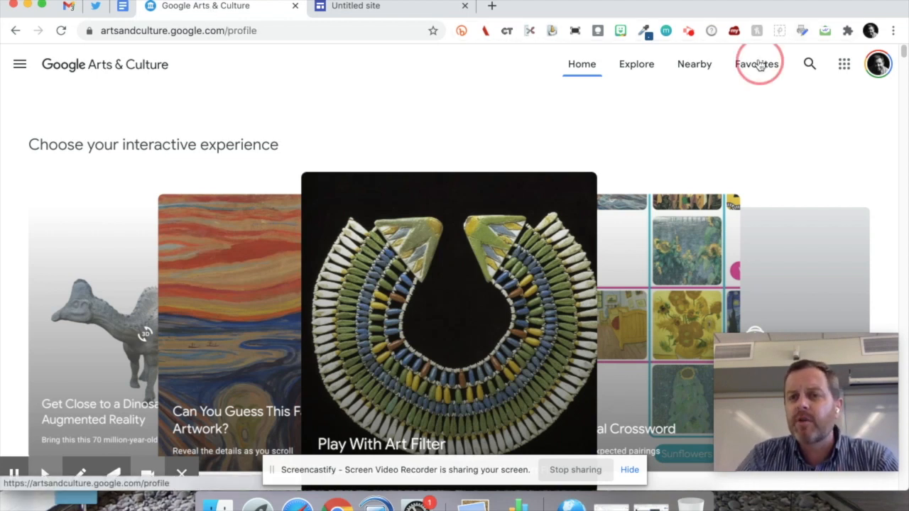
left_click(756, 64)
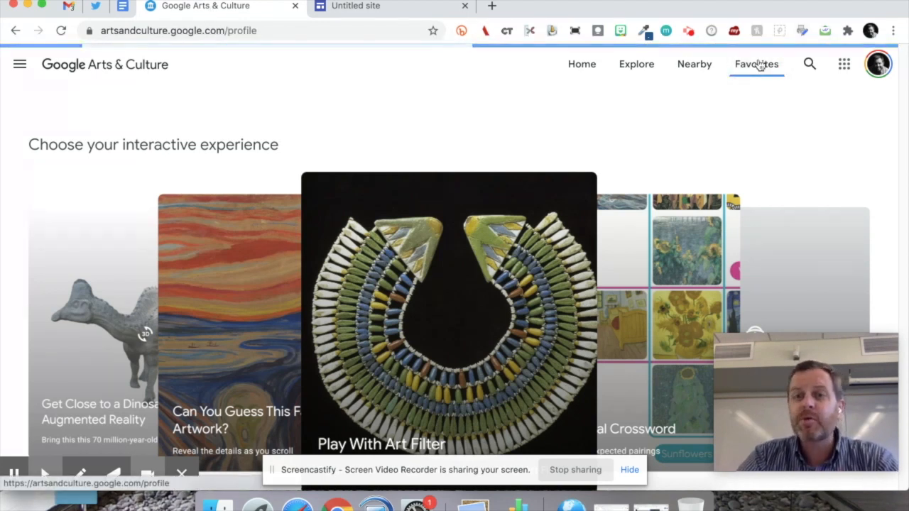
left_click(756, 64)
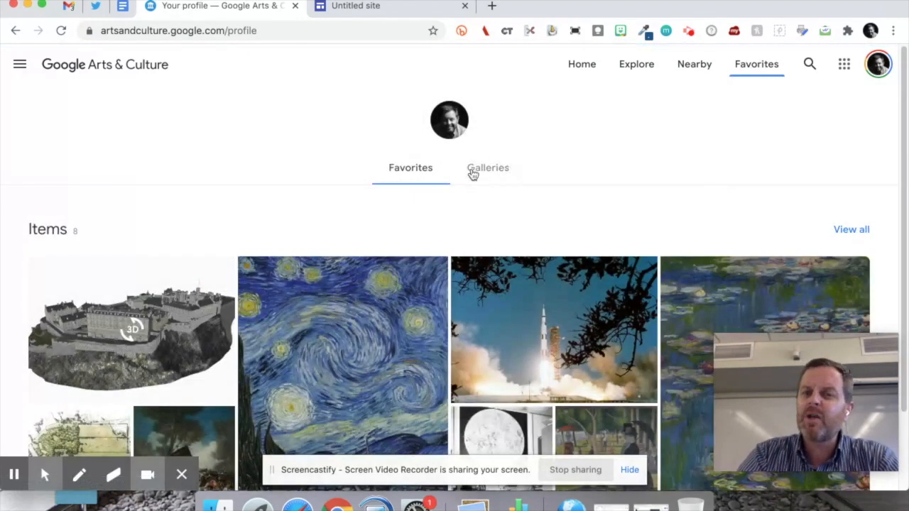
mouse_move(492, 156)
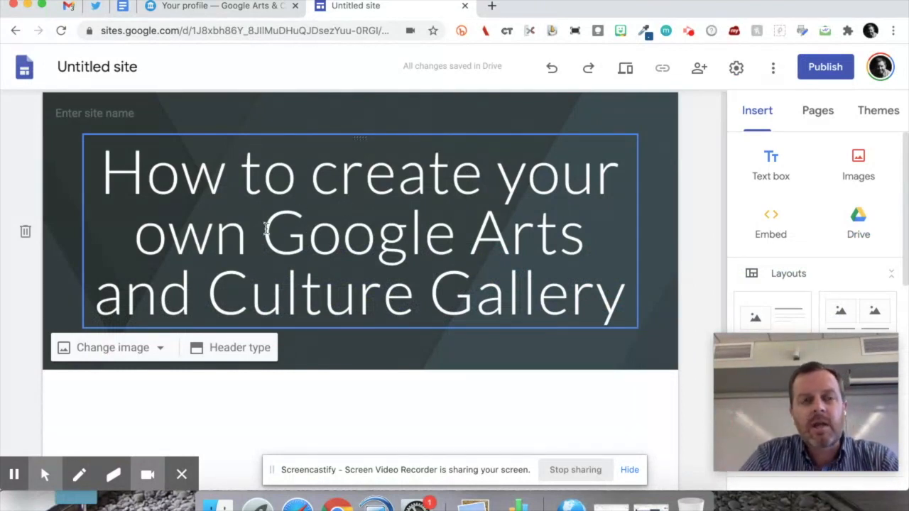
mouse_move(220, 6)
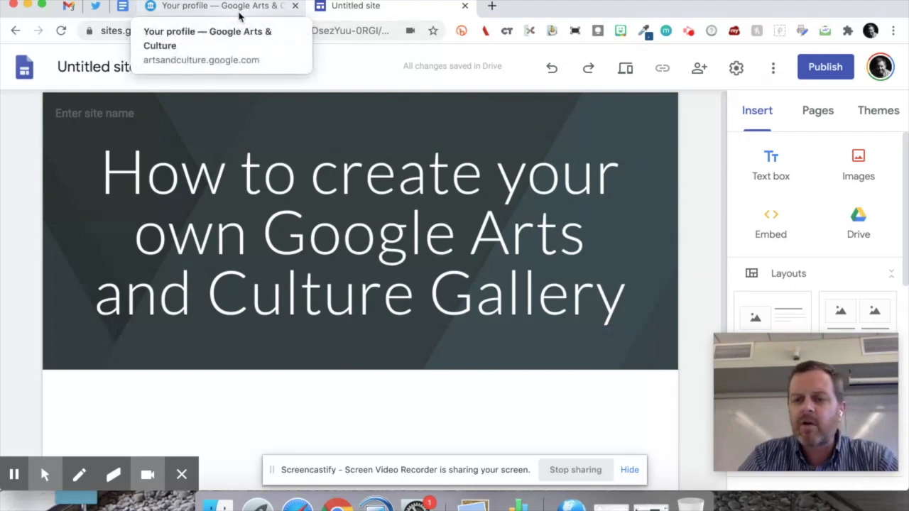
Open Van Gogh's The Starry Night artwork page from the saved favourites
left_click(213, 6)
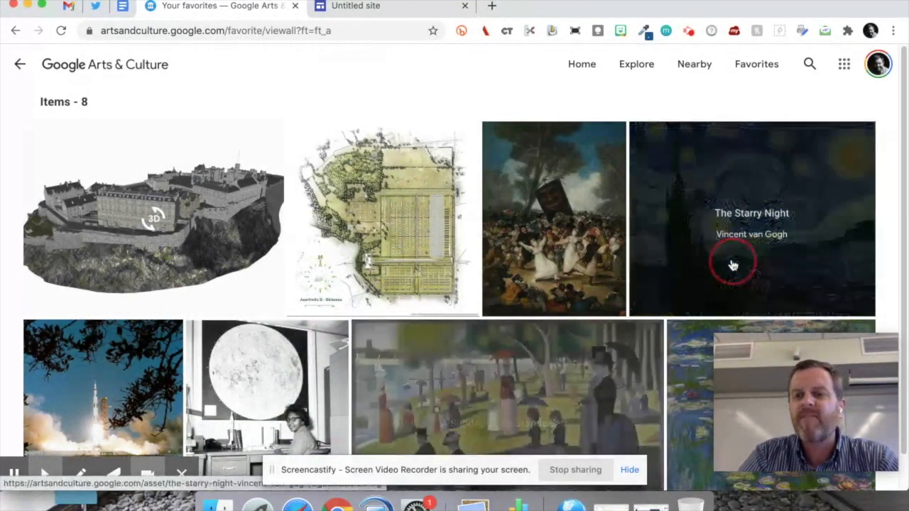
left_click(733, 264)
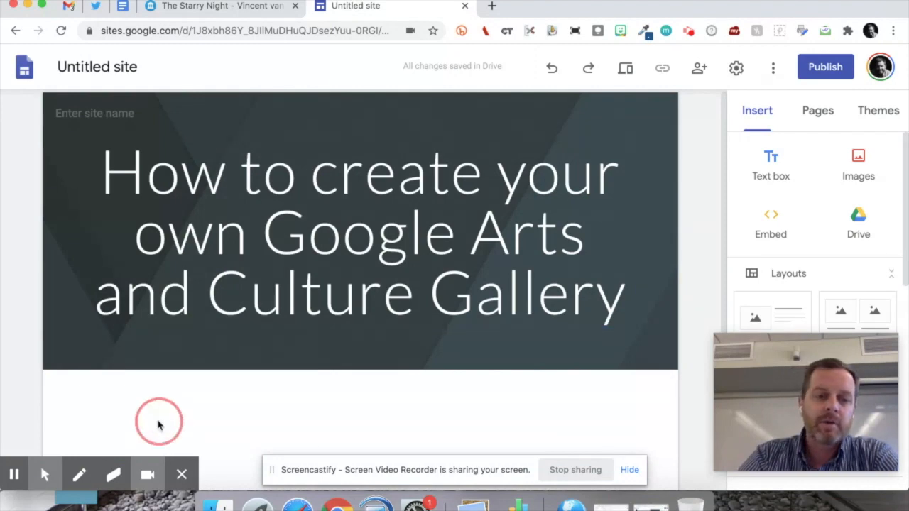
Embed the Starry Night Arts & Culture link as a card below the title header
left_click(159, 422)
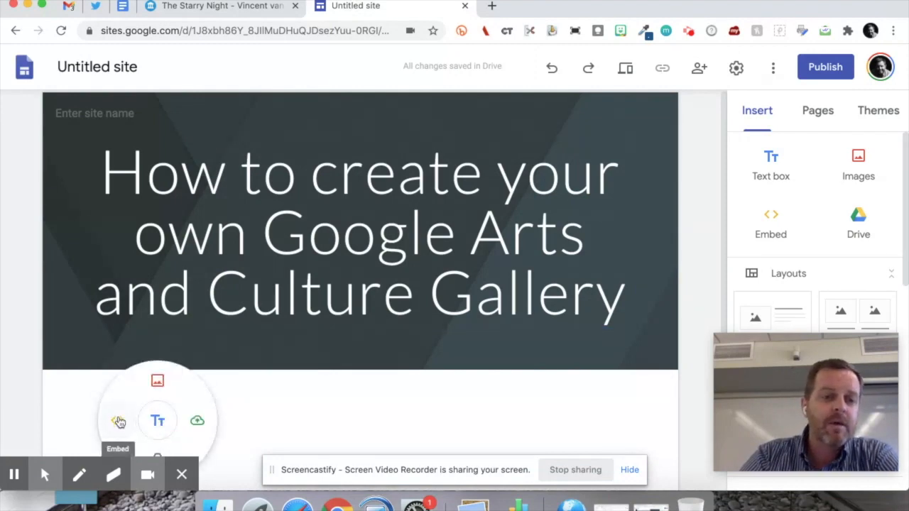
left_click(118, 421)
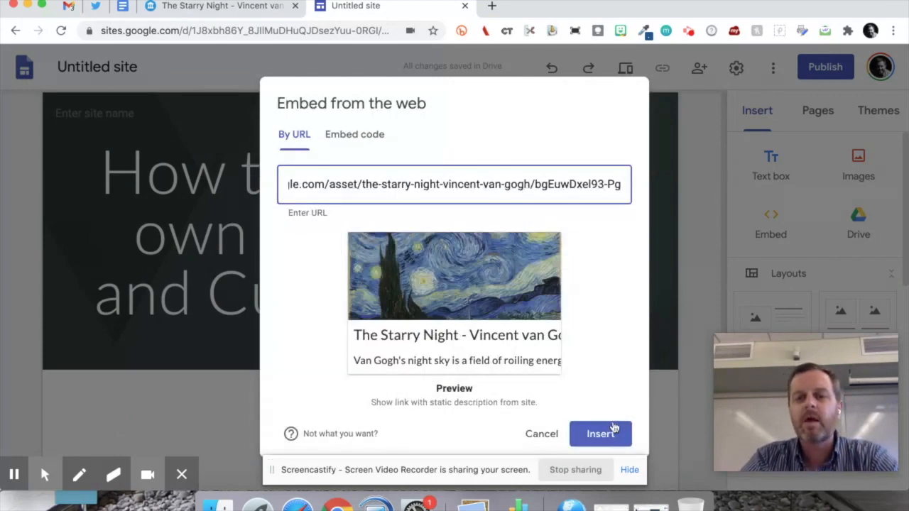
left_click(600, 433)
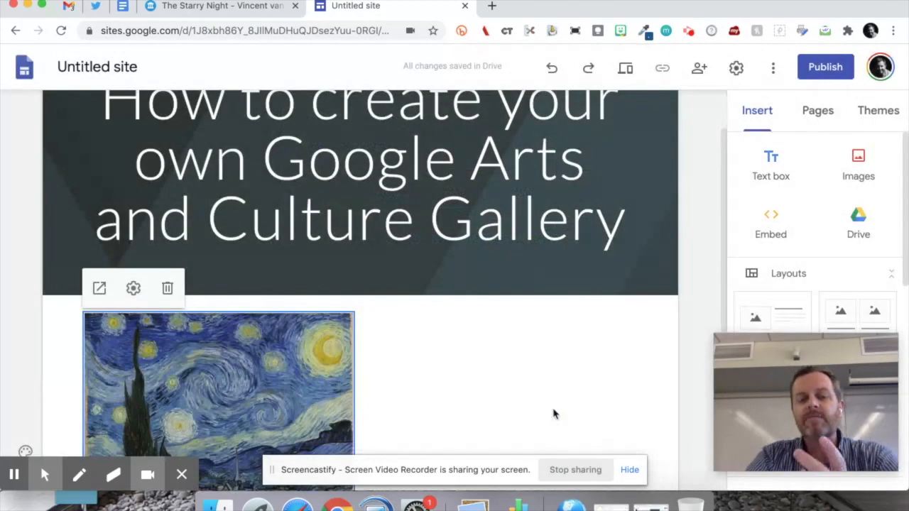
scroll("down", 3)
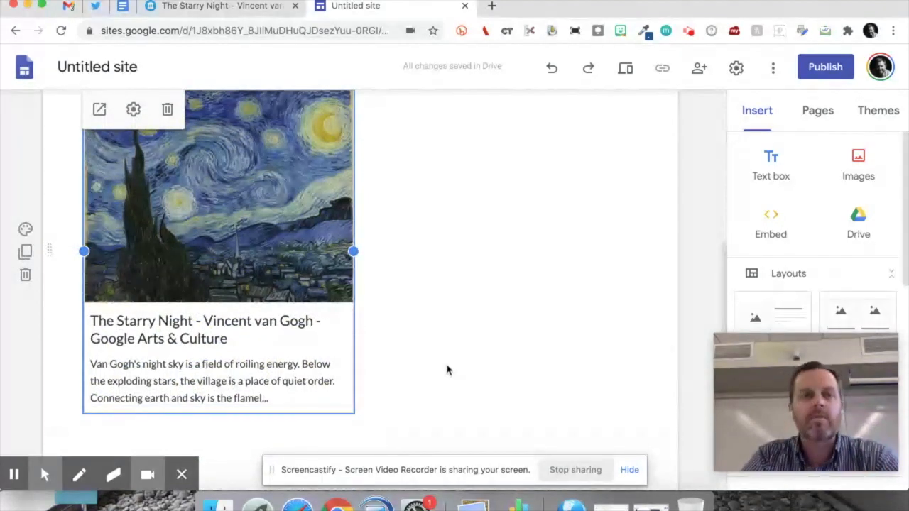
left_click(220, 5)
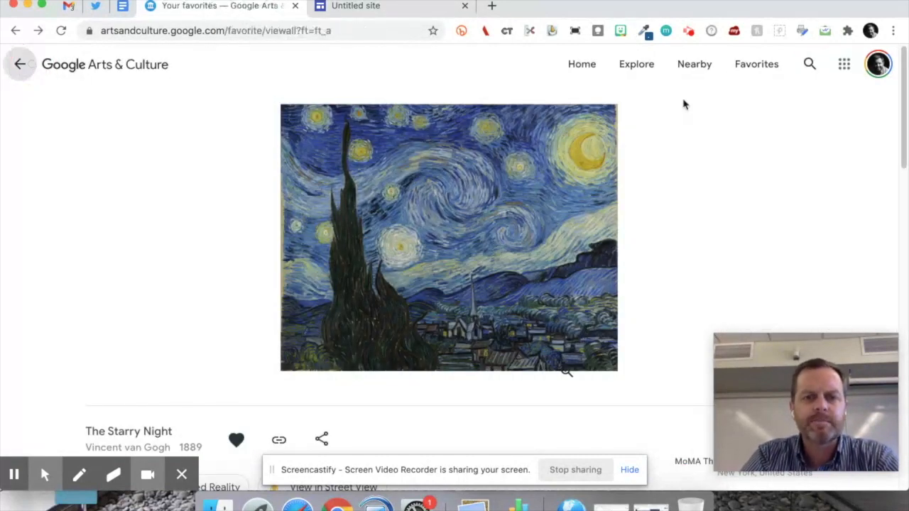
Open Edinburgh Castle's 3D page from favourites and copy its link
left_click(20, 64)
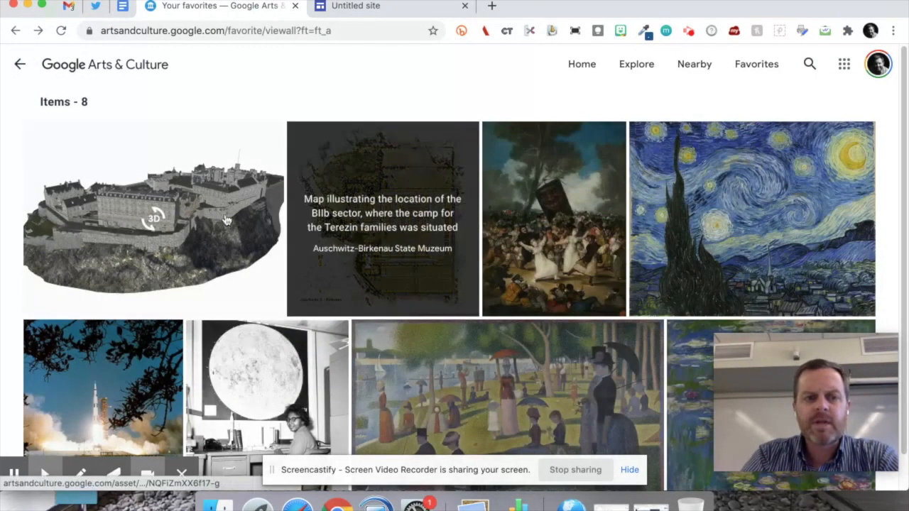
left_click(153, 218)
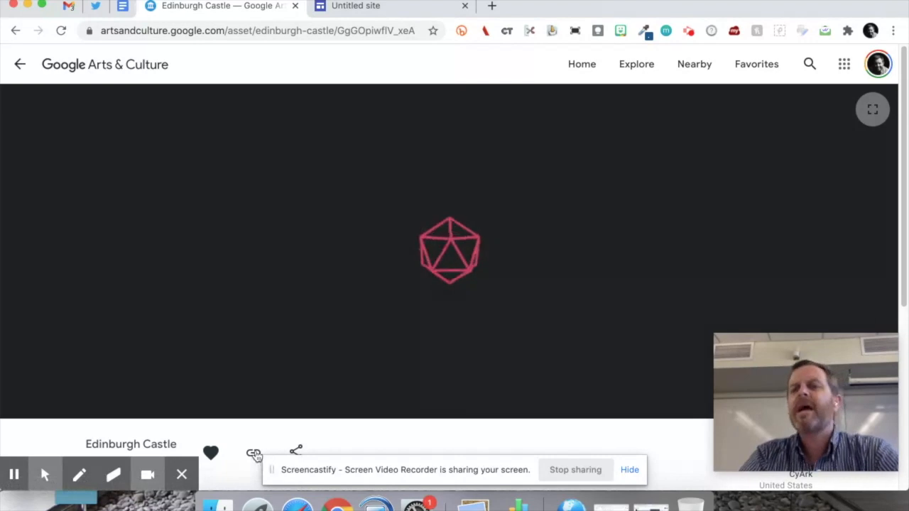
mouse_move(253, 452)
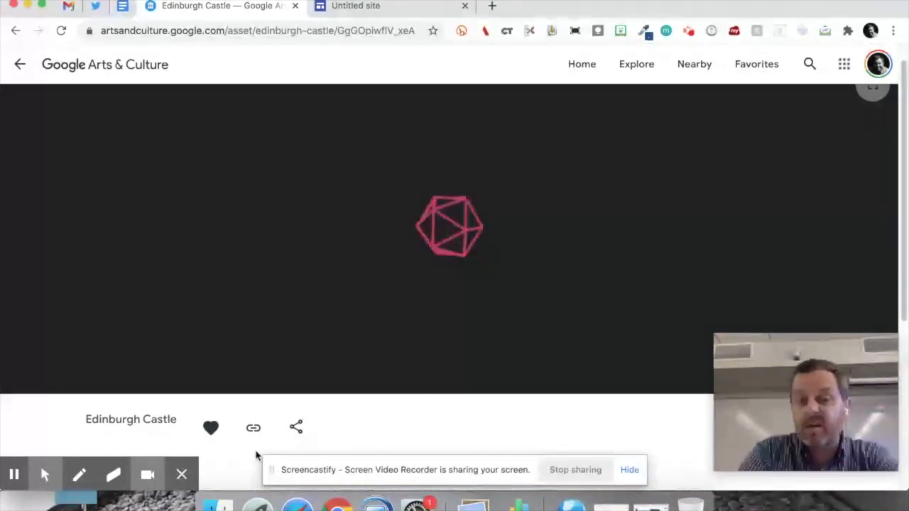
scroll("down", 3)
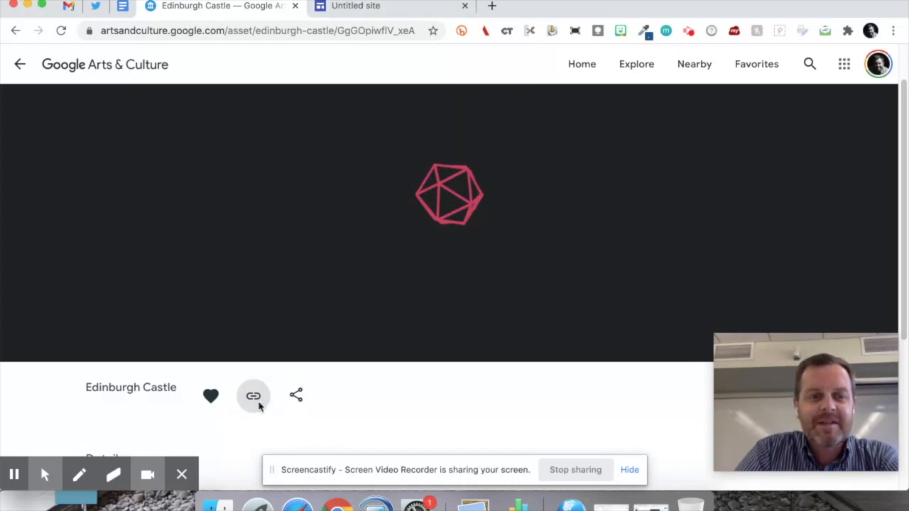
left_click(355, 6)
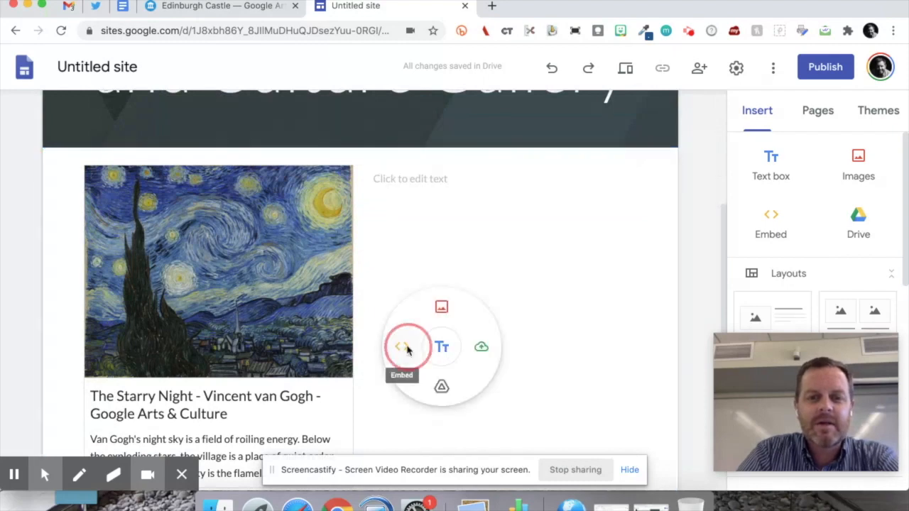
Embed the Edinburgh Castle card beside Starry Night and type a 'Title Here' caption
left_click(402, 347)
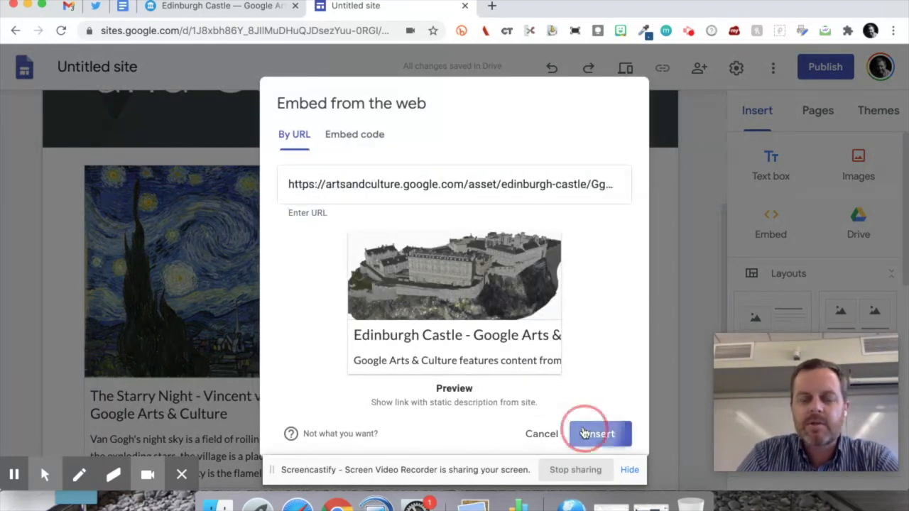
left_click(598, 434)
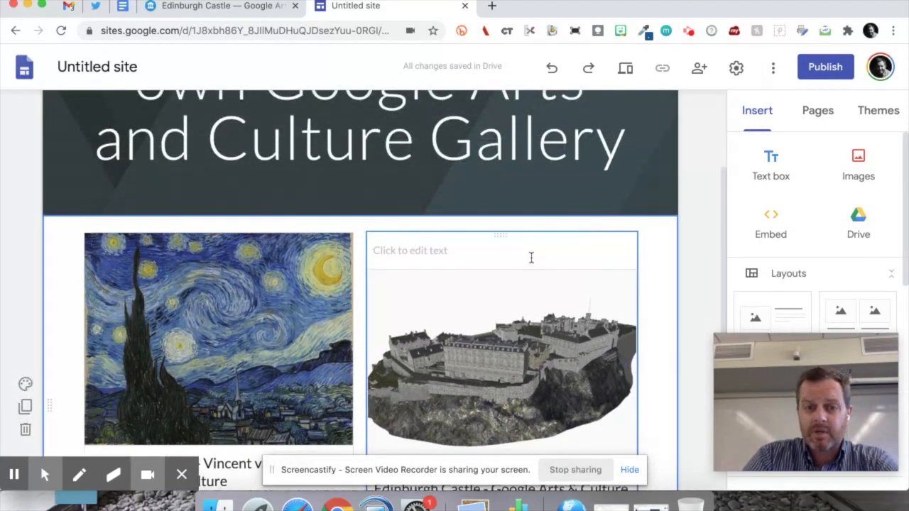
type("Title")
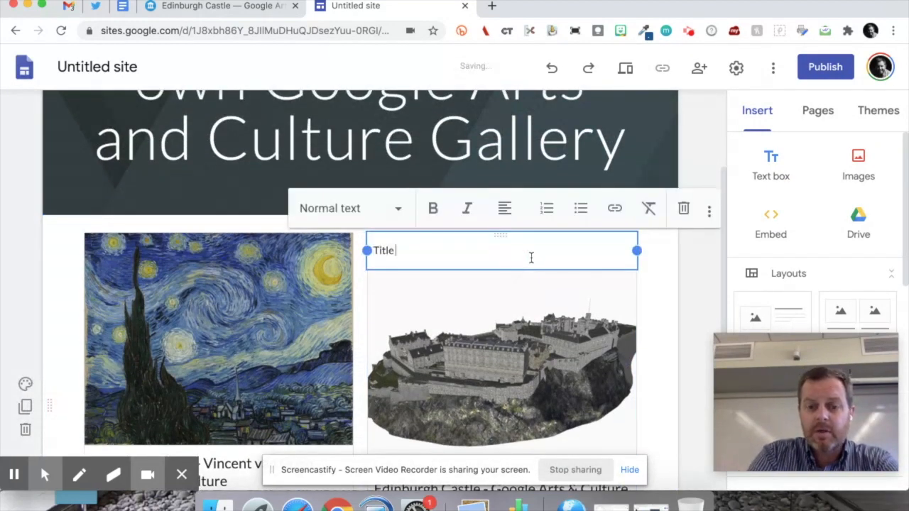
type("Here")
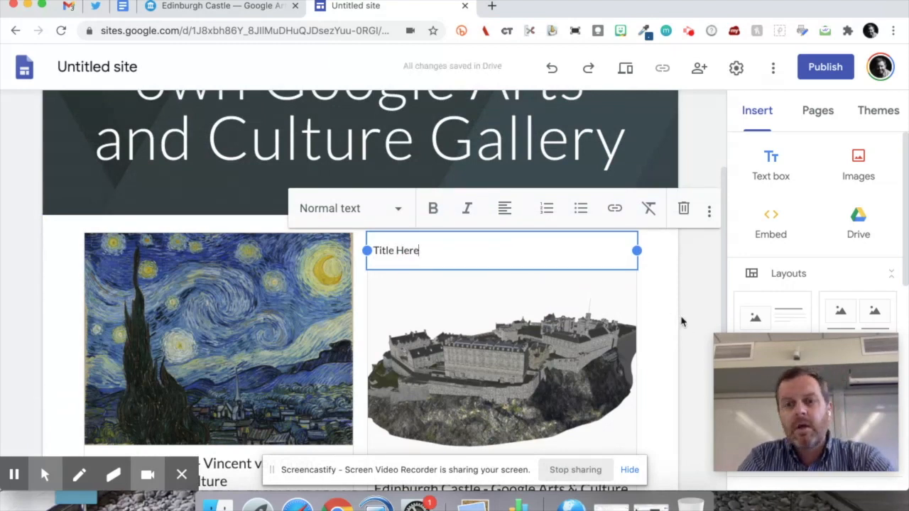
scroll("down", 3)
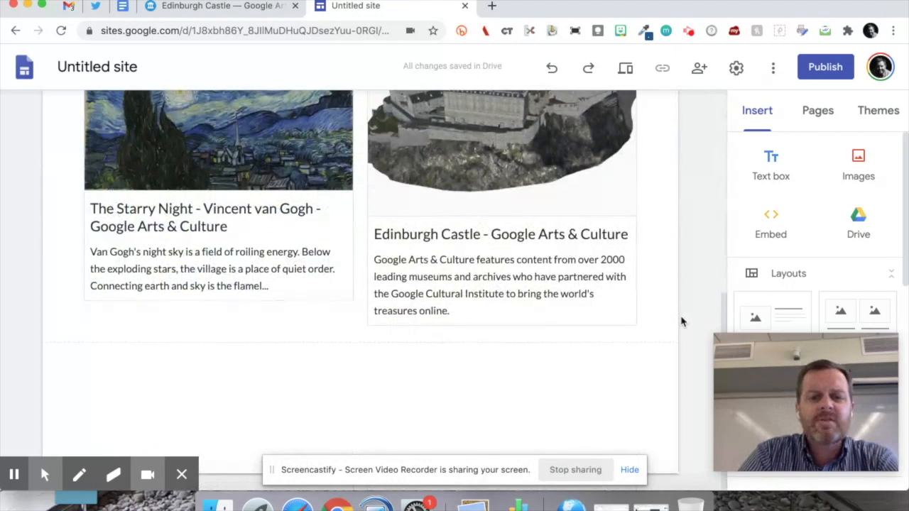
mouse_move(440, 401)
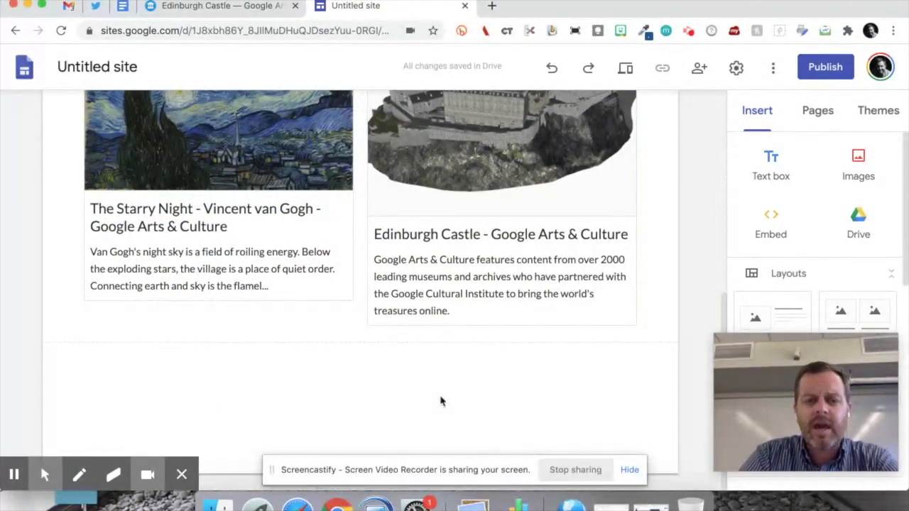
mouse_move(390, 370)
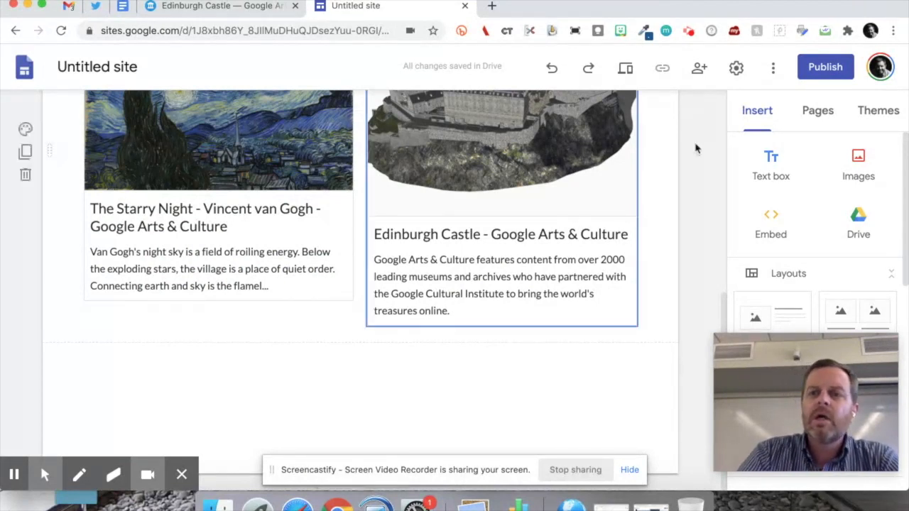
Publish the gallery site at the web address 'micahs-site'
left_click(826, 67)
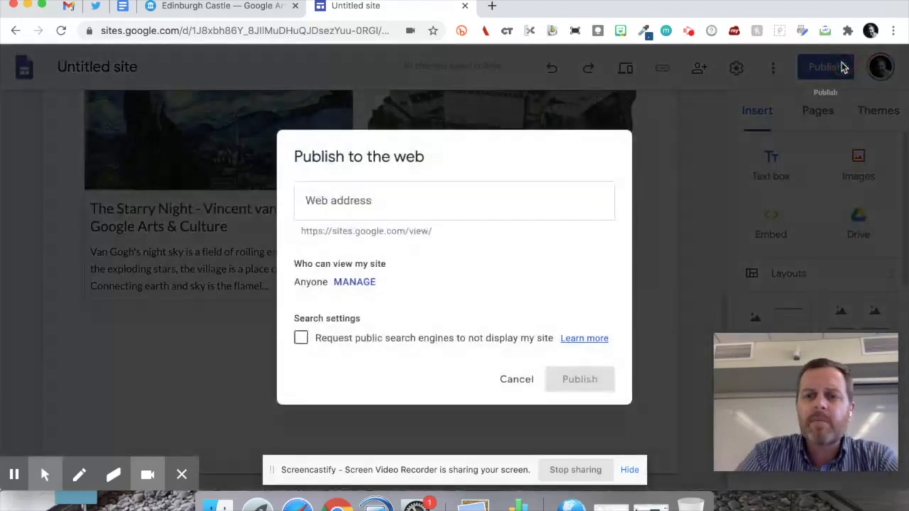
type("mica")
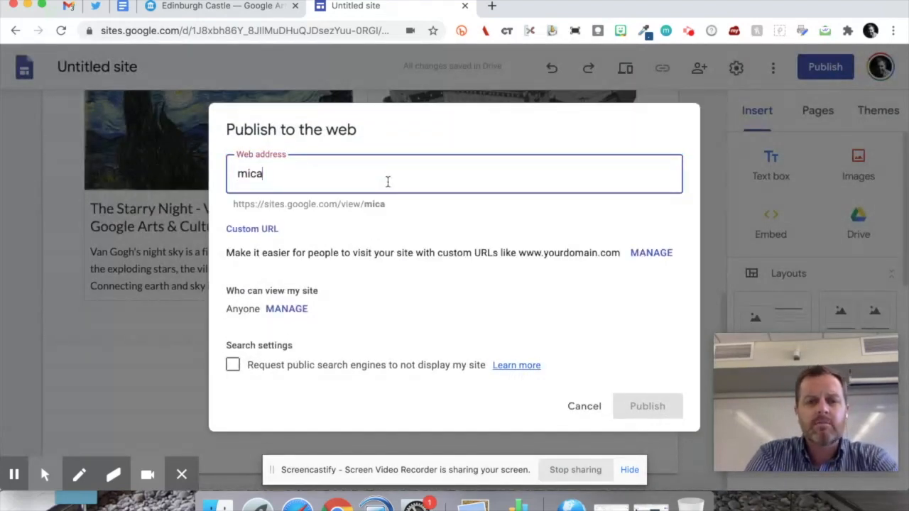
type("micah's-")
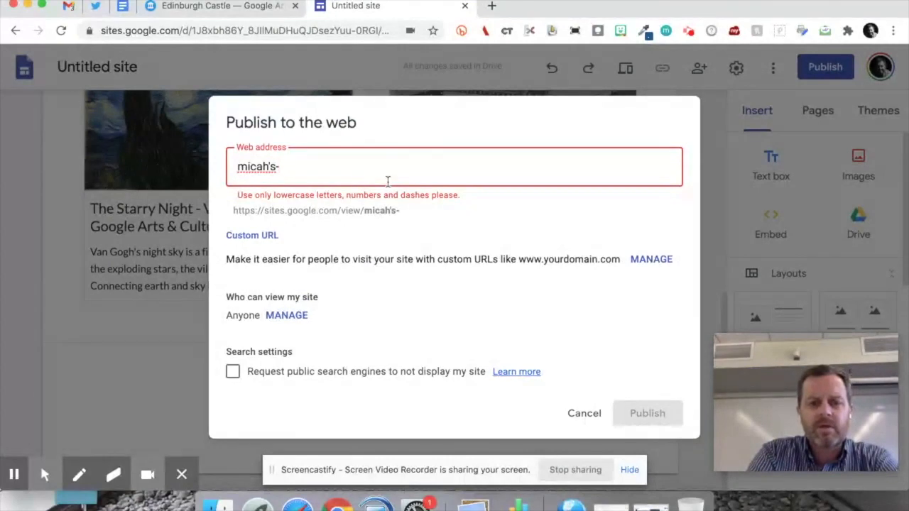
type("site")
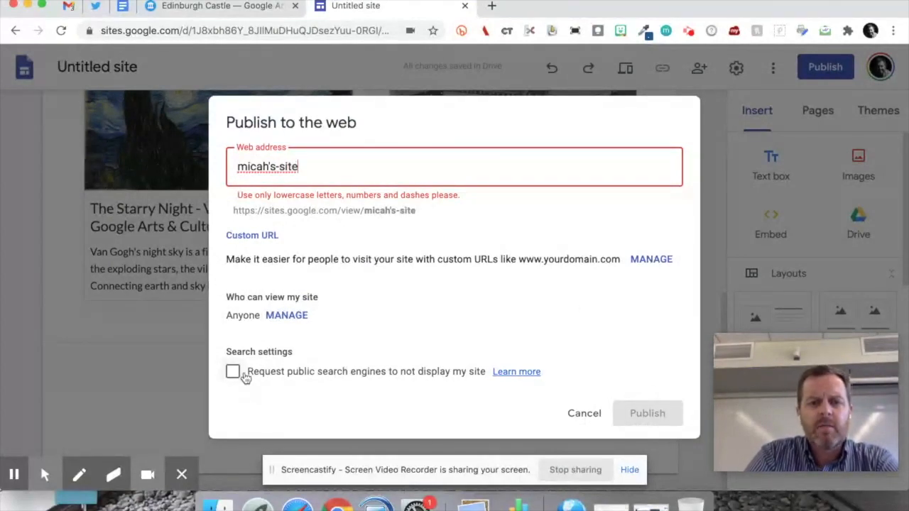
type("micahs-site")
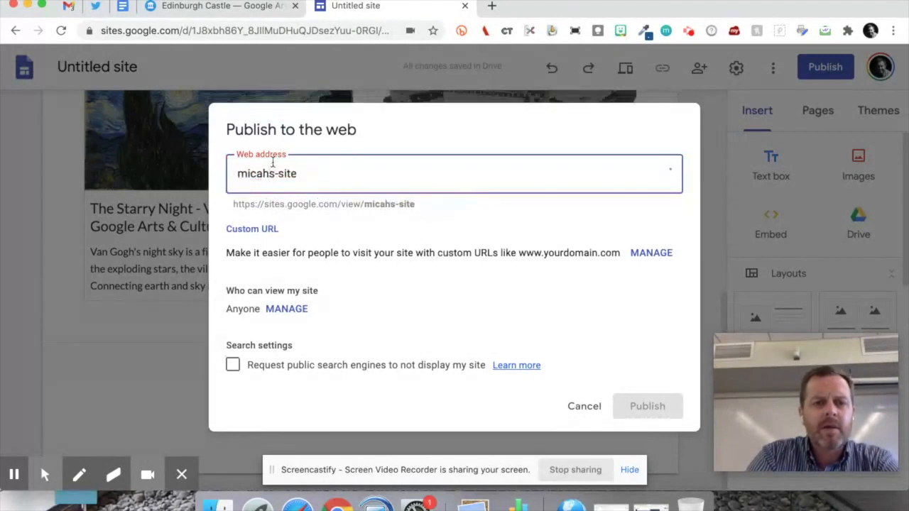
left_click(647, 405)
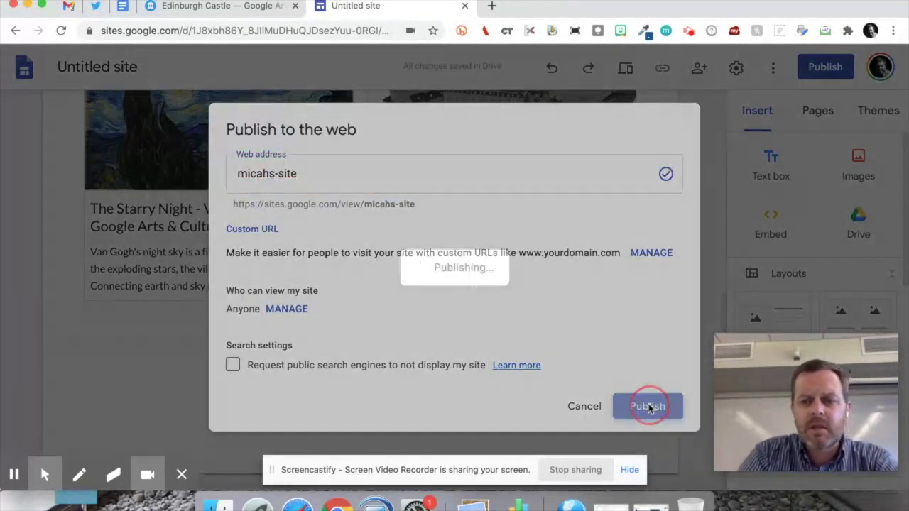
left_click(647, 406)
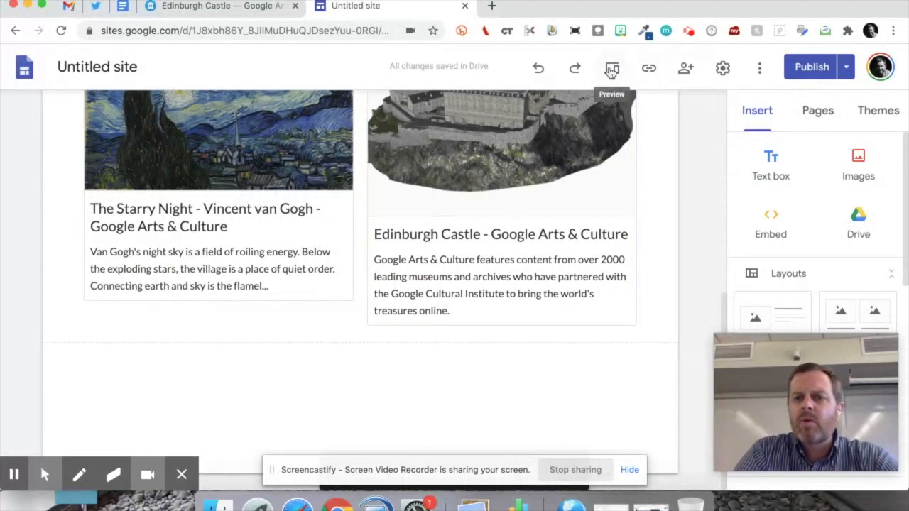
mouse_move(722, 68)
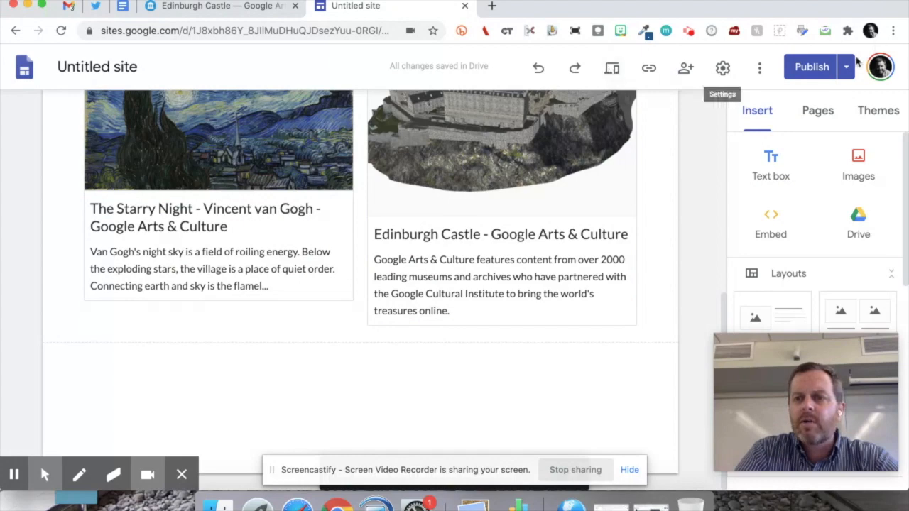
Open the live published site and scroll through its header and both artwork cards
left_click(845, 67)
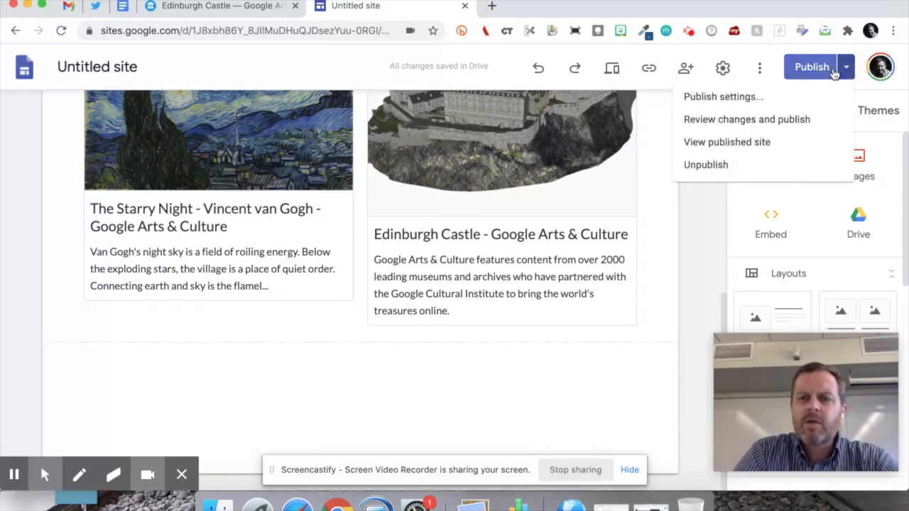
left_click(727, 142)
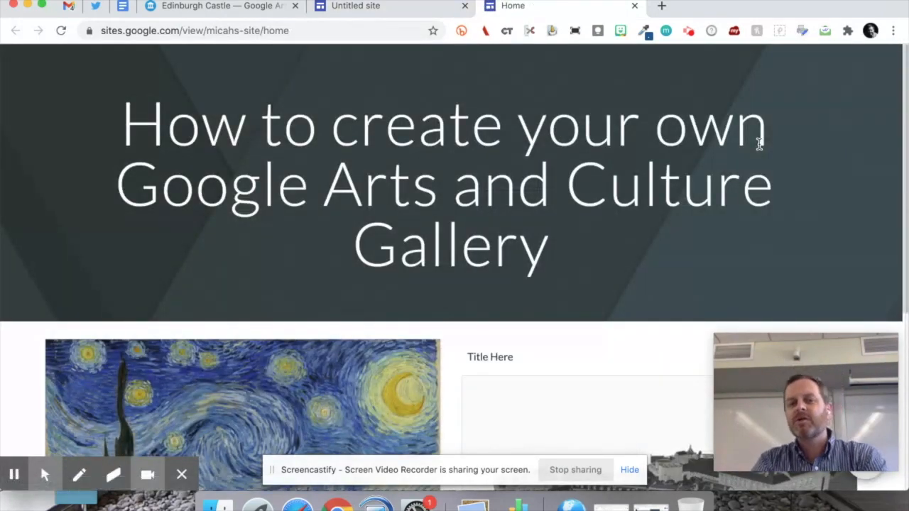
scroll("down", 3)
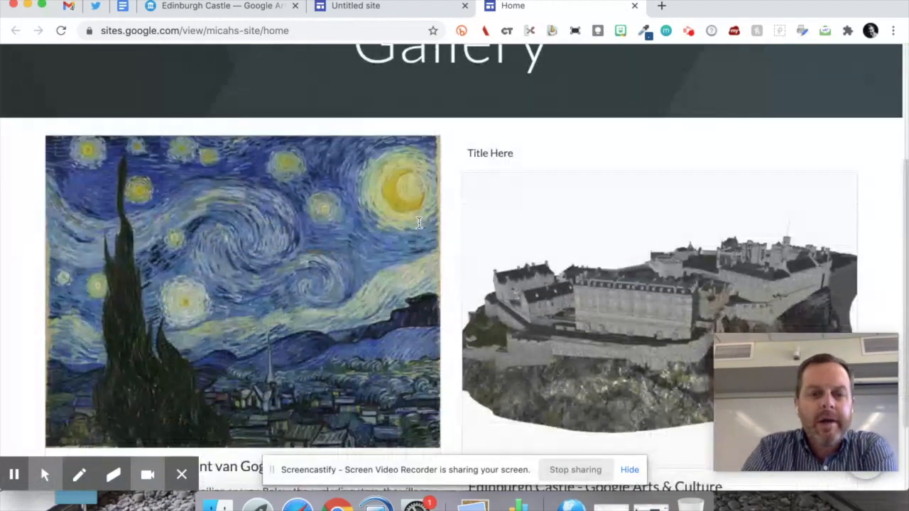
scroll("down", 3)
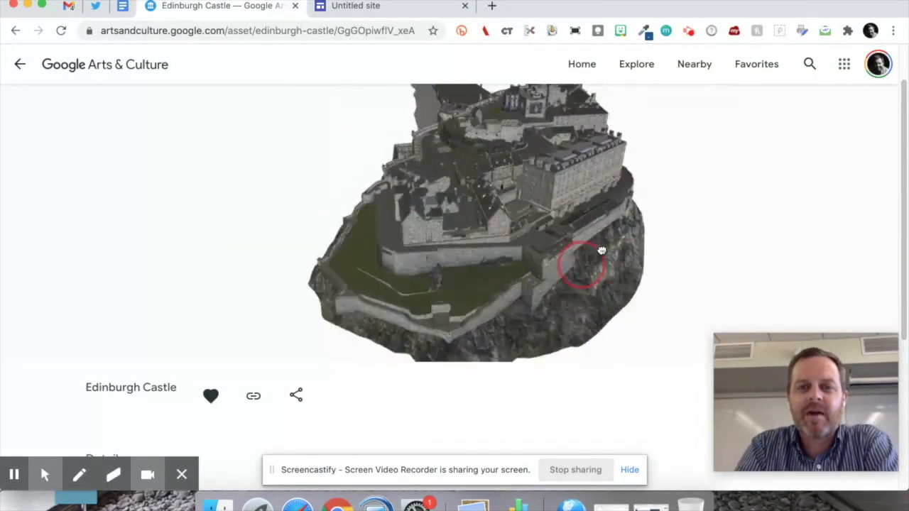
Rotate the Edinburgh Castle 3D model to view it from other angles
left_click_drag(601, 250, 557, 259)
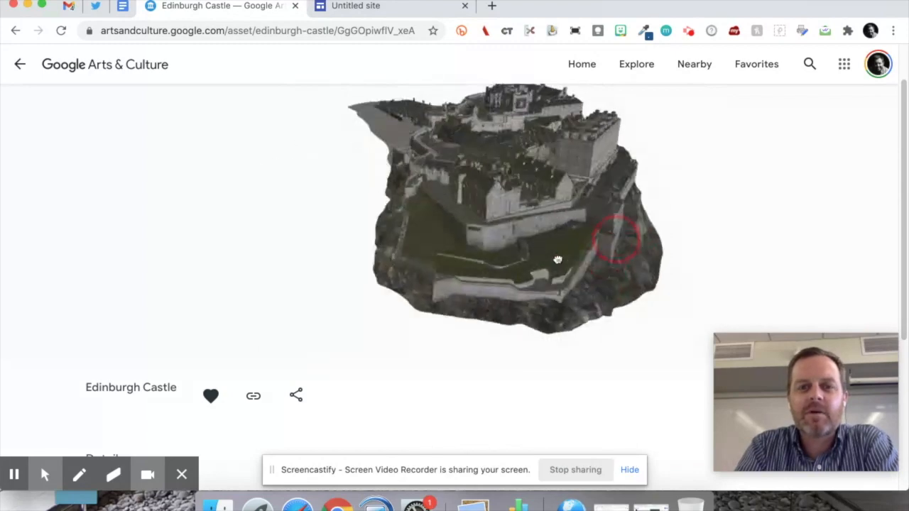
left_click_drag(618, 238, 450, 255)
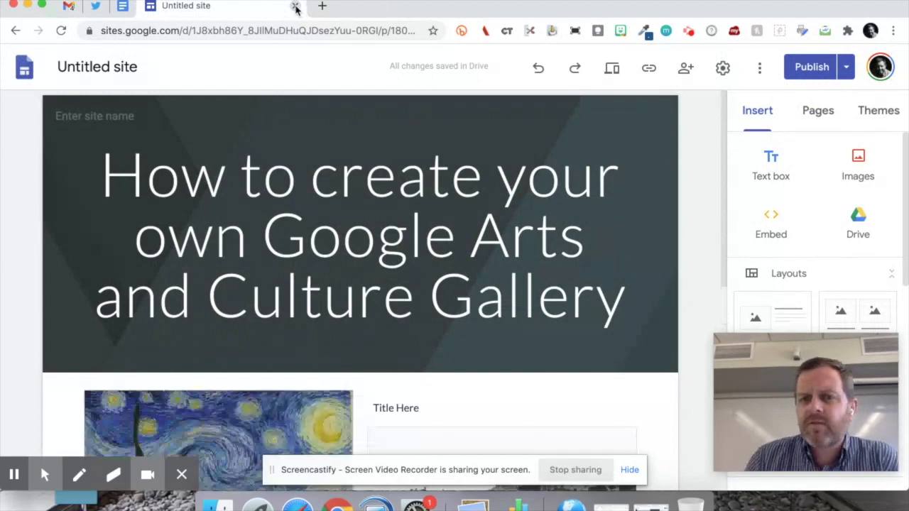
Show the Pages panel listing the site's single Home page
left_click(817, 110)
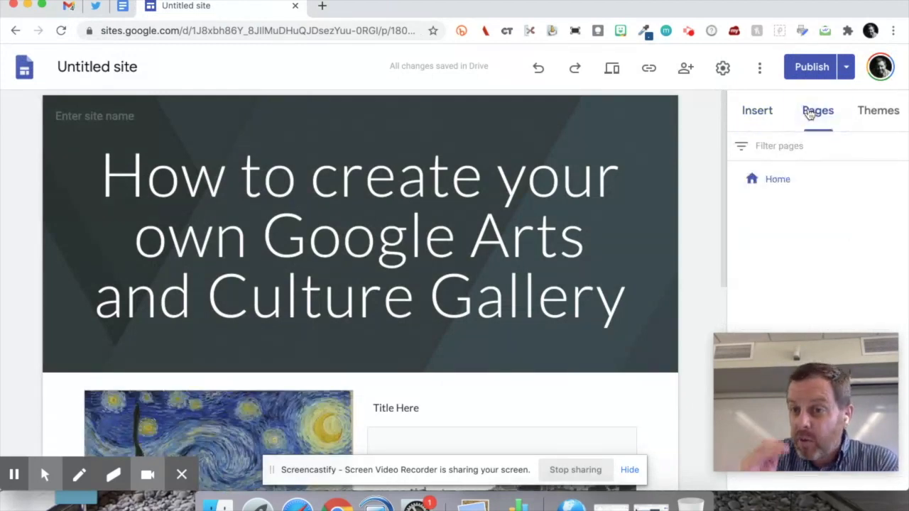